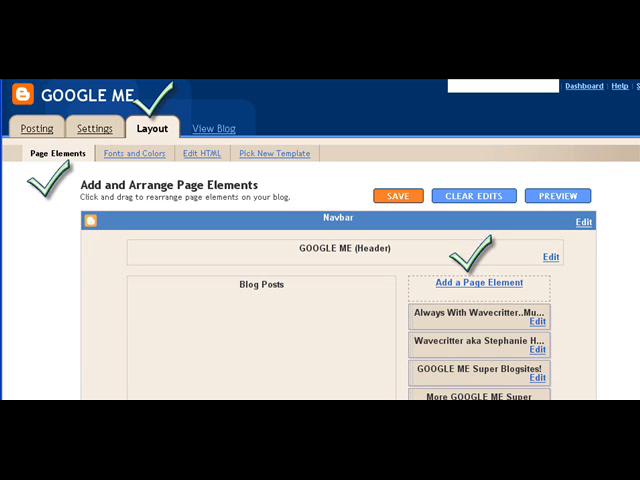
- Open 'Add a Page Element' on the Layout Page Elements tab
{"action": "left_click", "coordinate": [478, 282]}
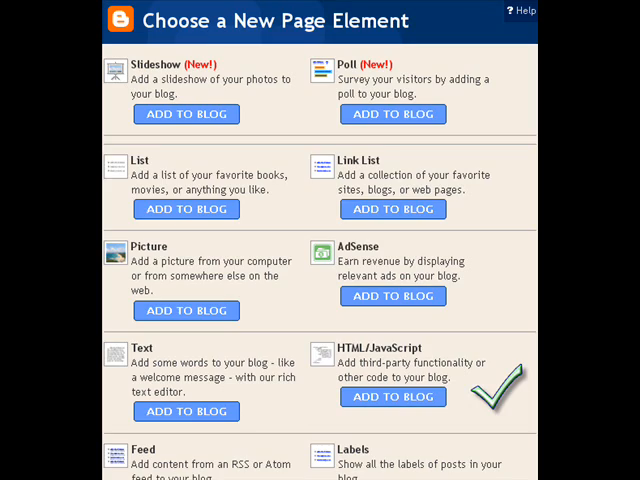
- Add an HTML/JavaScript gadget, showing its blank title and content form
{"action": "left_click", "coordinate": [392, 396]}
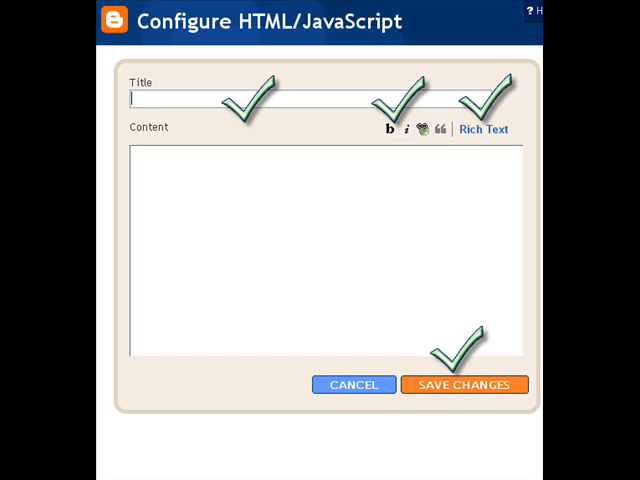
- Switch to Pimp My Profile's St. Patrick's Day Graphics category
{"action": "left_click", "coordinate": [484, 129]}
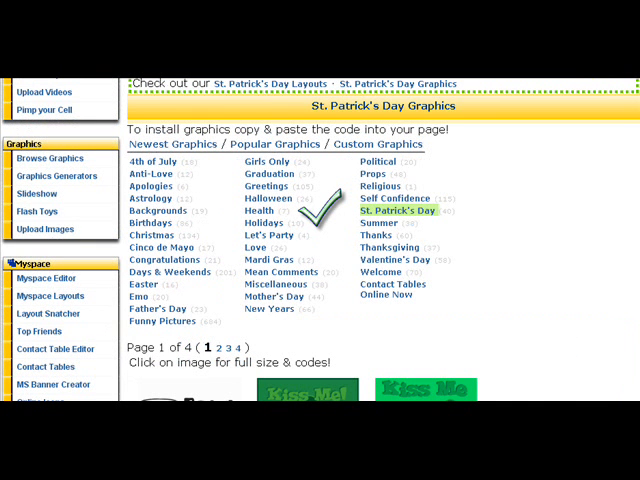
- Paste the Kiss Me I'm Irish graphic code into the gadget, titled 'Kiss Me I'm Irish!', and save
{"action": "scroll", "scroll_direction": "down", "scroll_amount": 3}
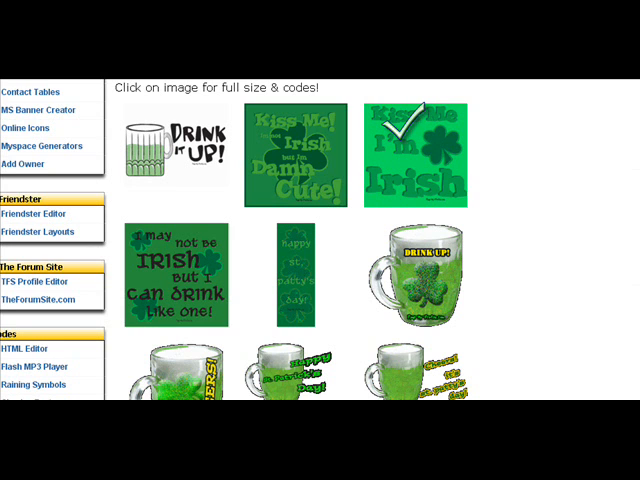
{"action": "left_click", "coordinate": [410, 150]}
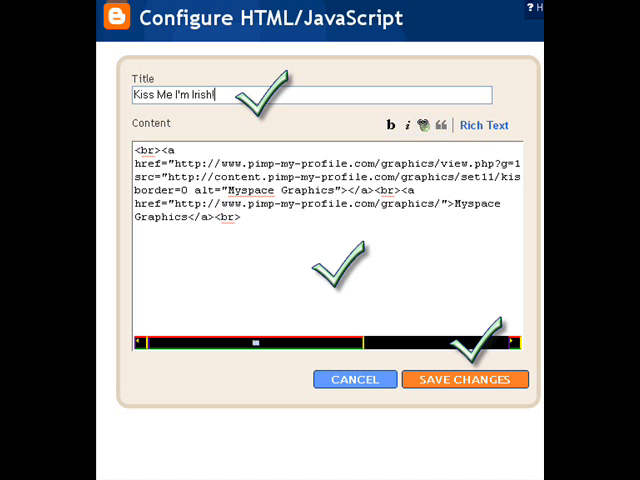
{"action": "left_click", "coordinate": [464, 379]}
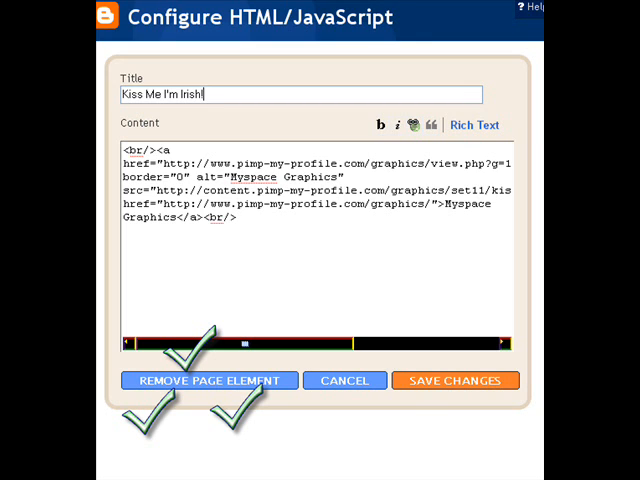
- Remove the Kiss Me I'm Irish gadget and confirm with OK
{"action": "left_click", "coordinate": [207, 380]}
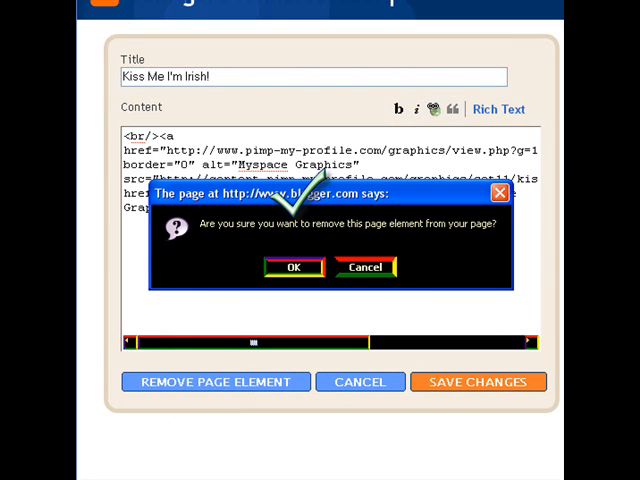
{"action": "left_click", "coordinate": [293, 267]}
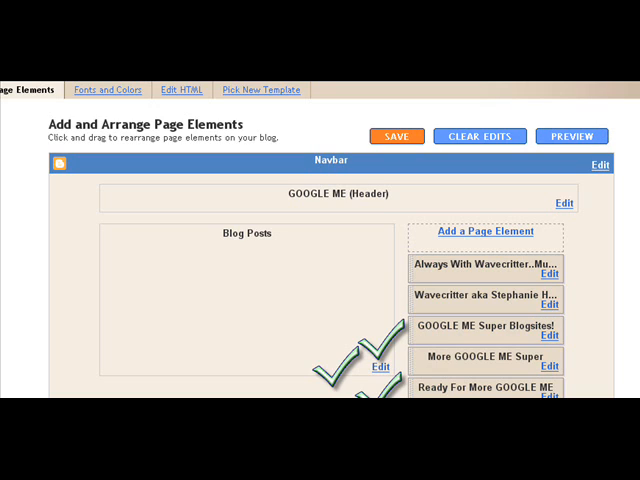
- Reopen 'Add a Page Element' and scroll the gadget list to Picture
{"action": "left_click", "coordinate": [484, 231]}
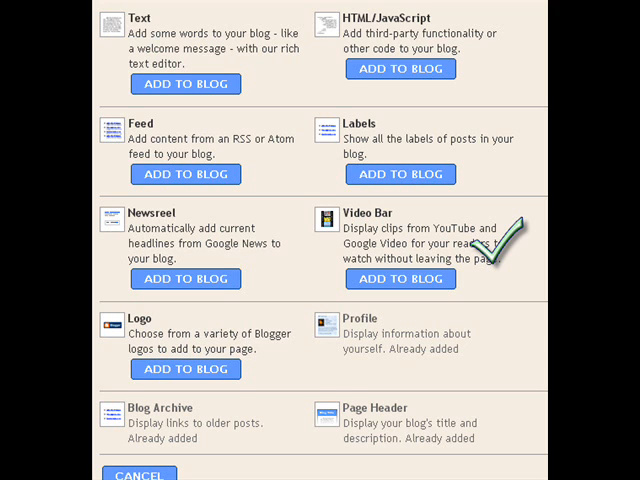
{"action": "scroll", "scroll_direction": "up", "scroll_amount": 3}
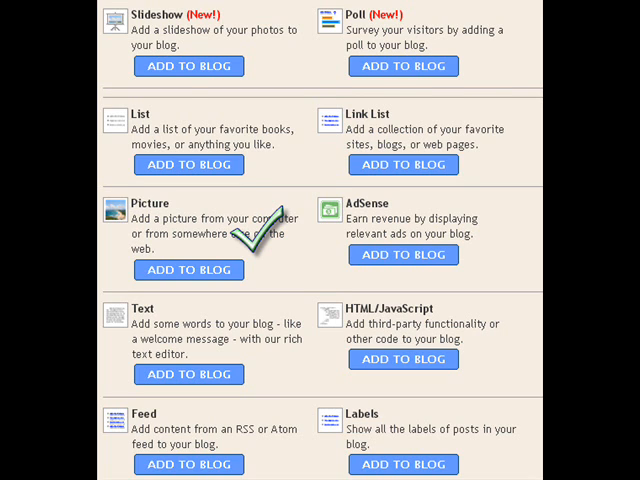
- Add a Picture gadget and browse My Pictures for its image
{"action": "left_click", "coordinate": [189, 269]}
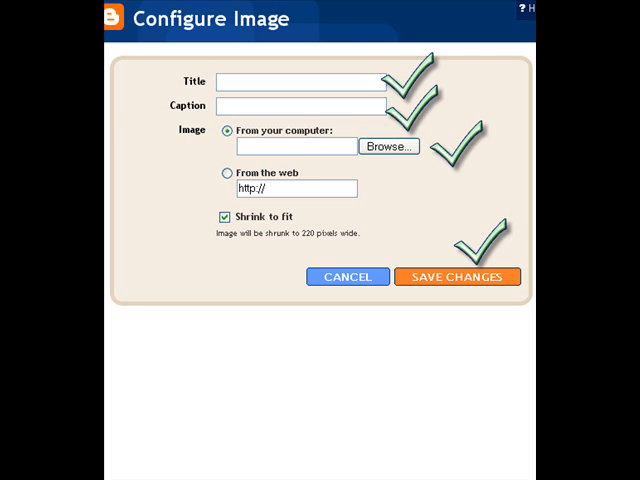
{"action": "left_click", "coordinate": [388, 146]}
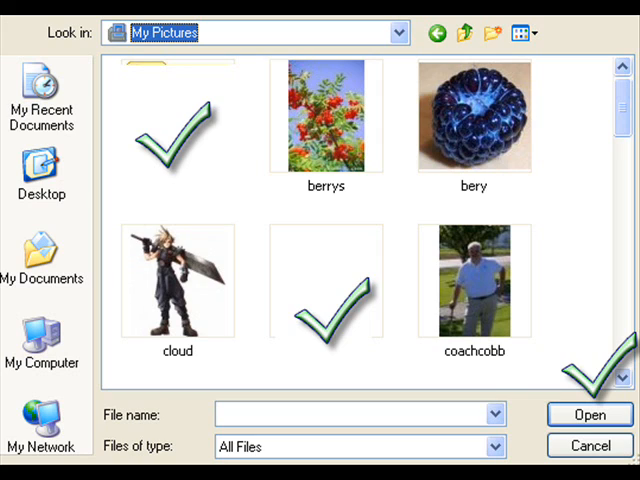